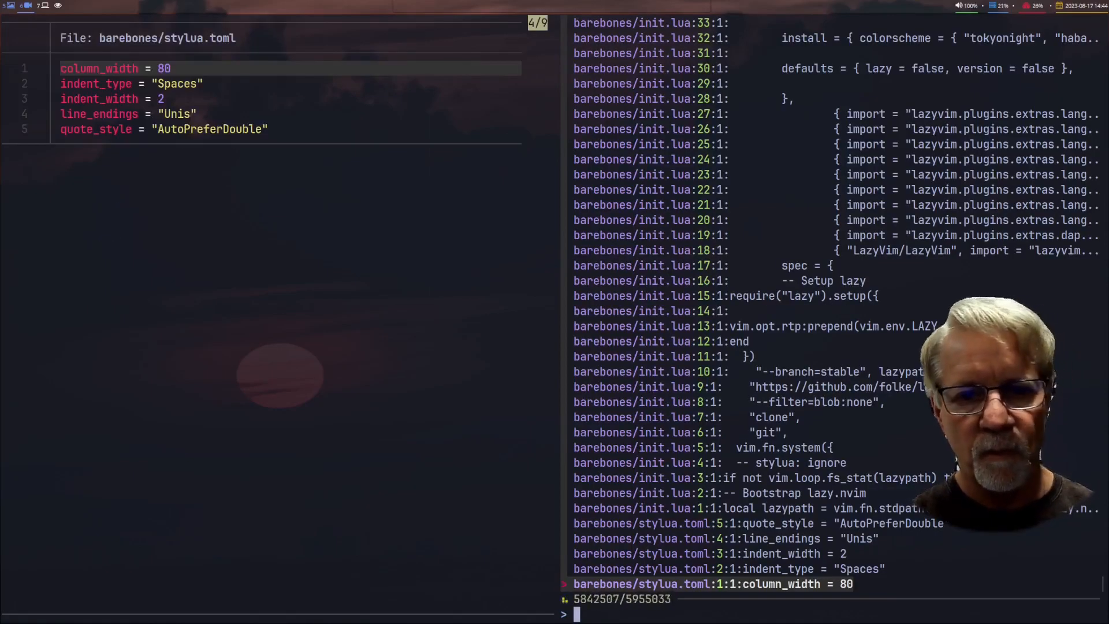
- Filter the live ripgrep search to lines containing 'in', previewing the LICENSE match
text(in)
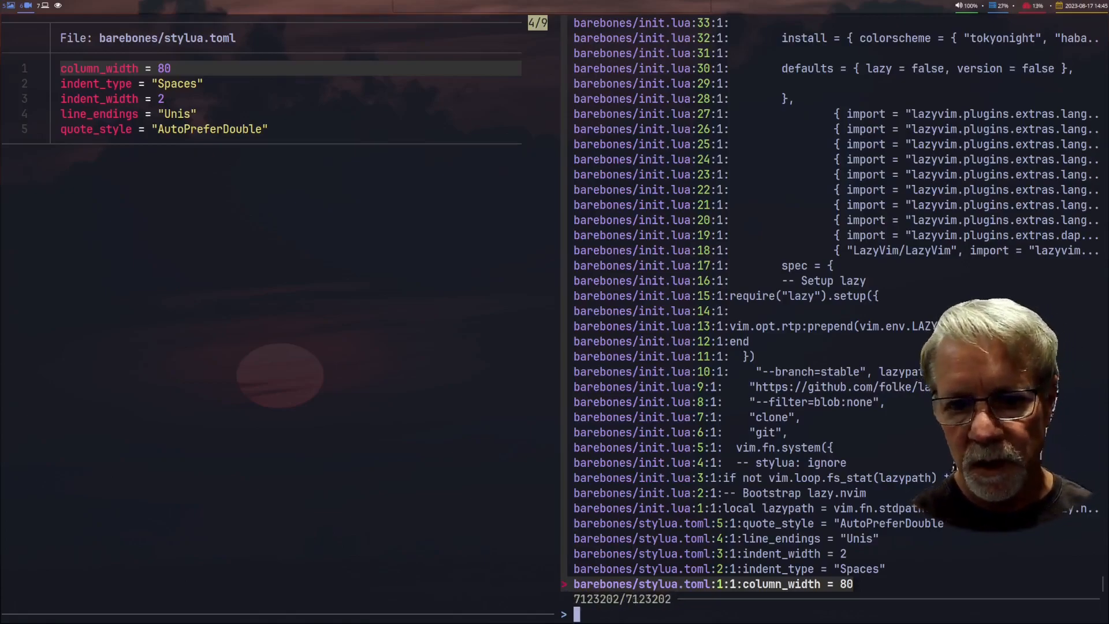
text(in)
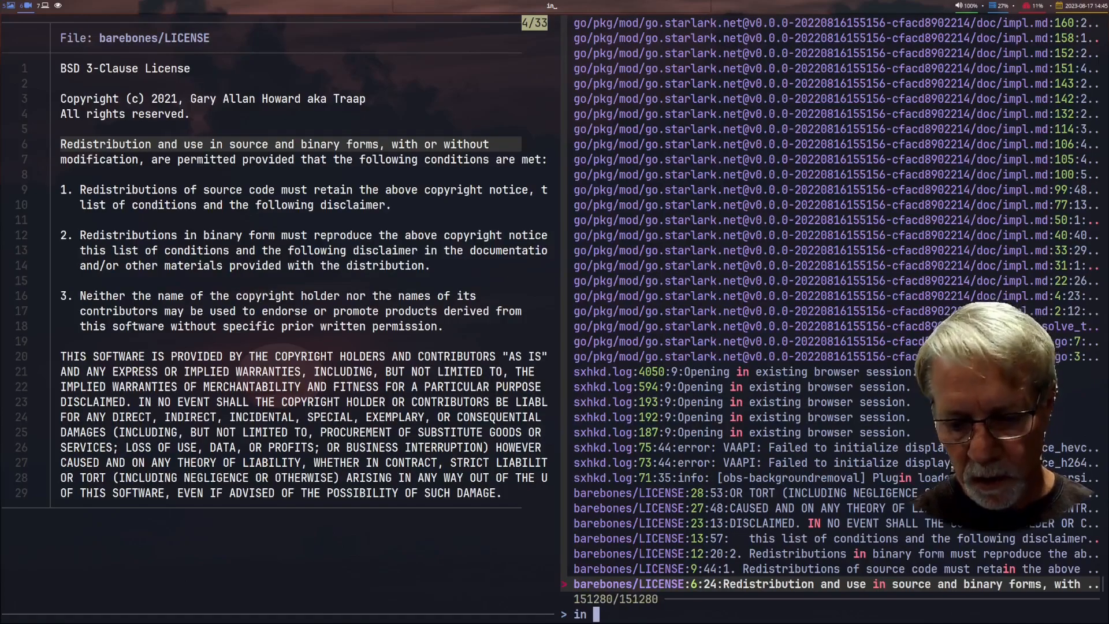
- Replace the query with \$editor to list lines referencing $EDITOR
text(\$editor)
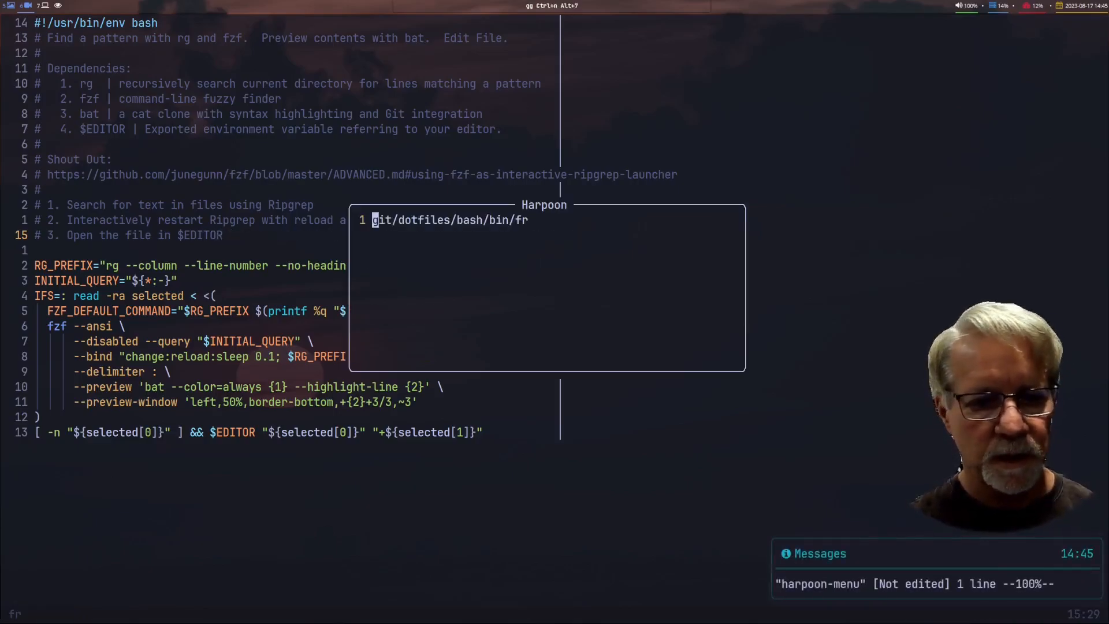
- Dismiss the Harpoon quick menu after marking bin/fr, leaving the script open
key(Escape)
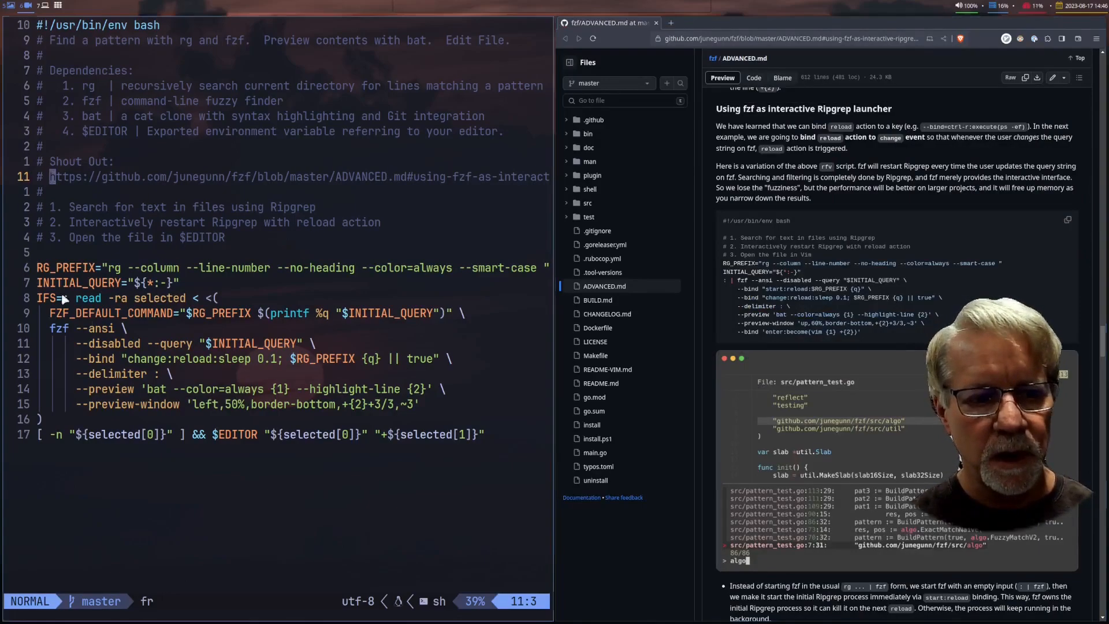
- Read the 'Using fzf as interactive Ripgrep launcher' section of ADVANCED.md on GitHub
double_click(803, 108)
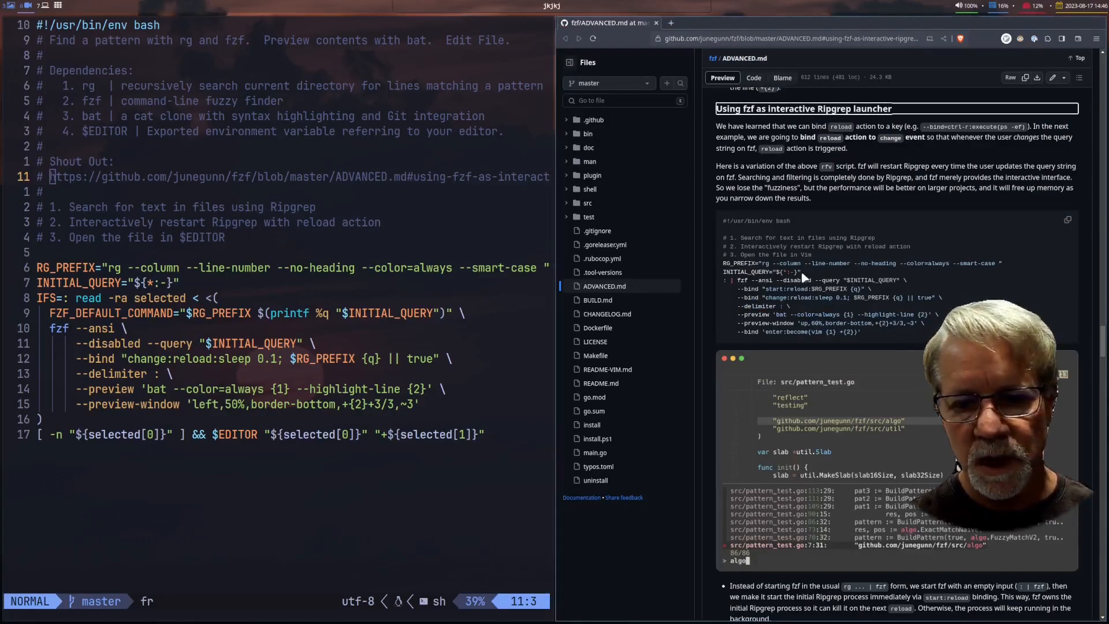
scroll(up, 3)
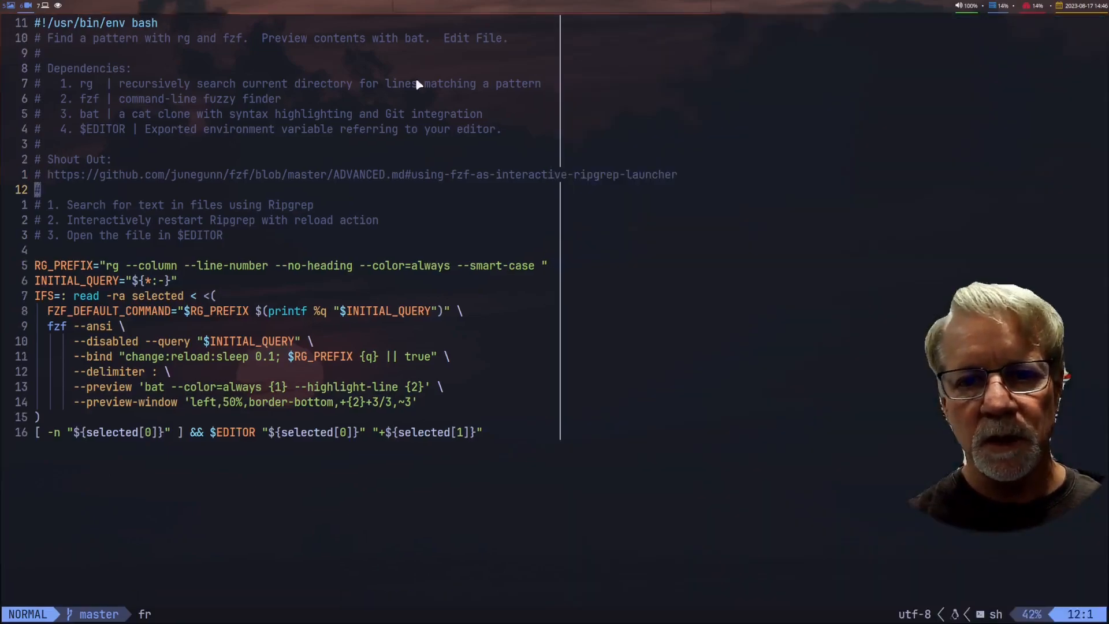
key(v)
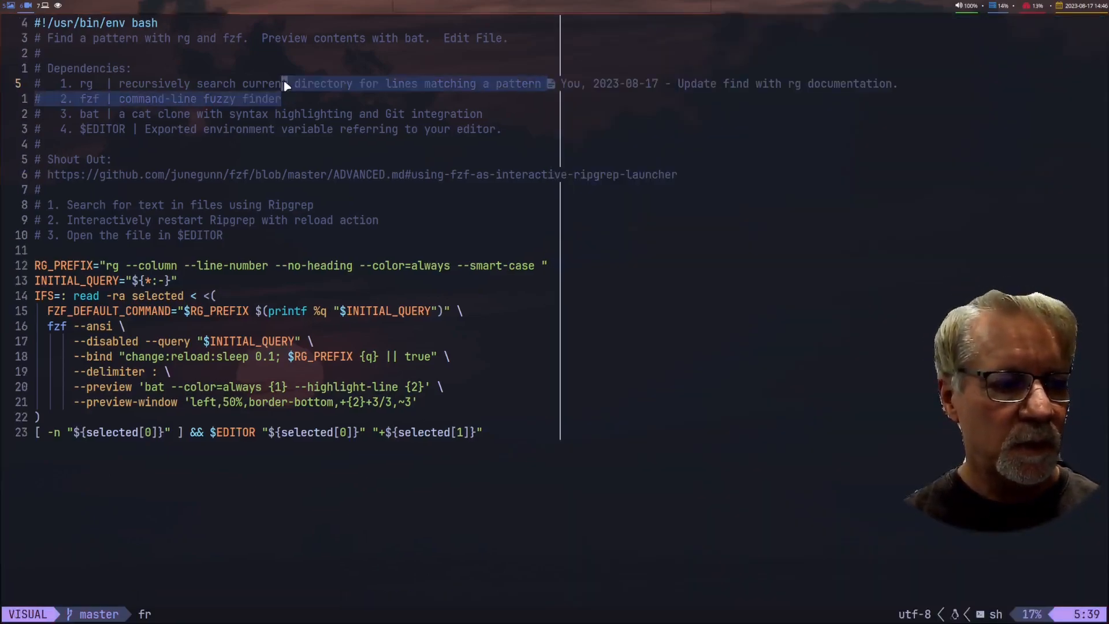
key(Escape)
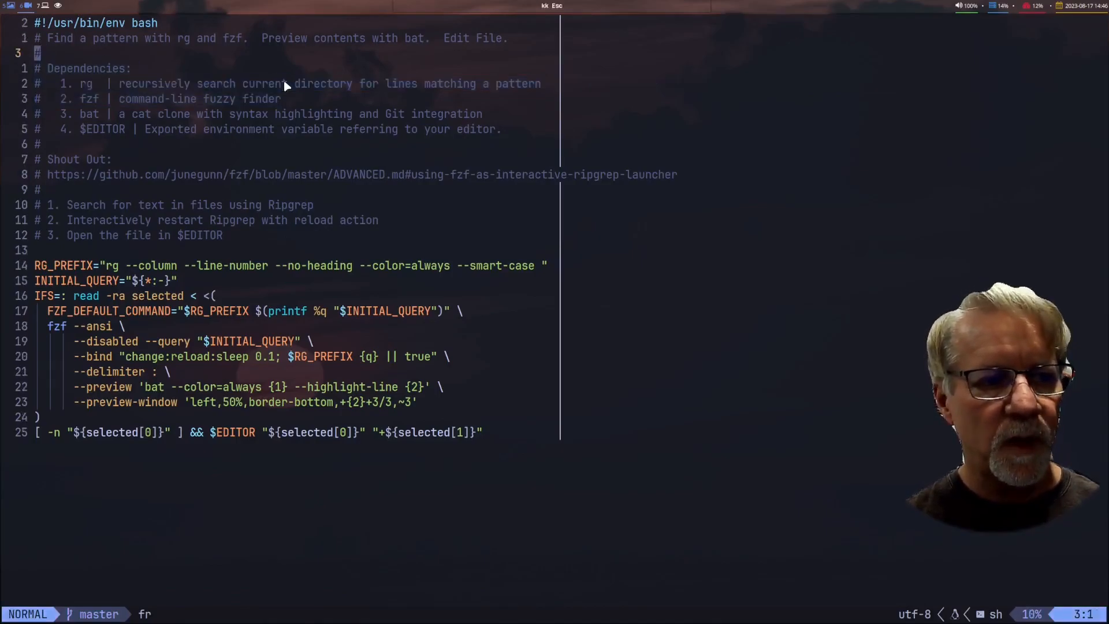